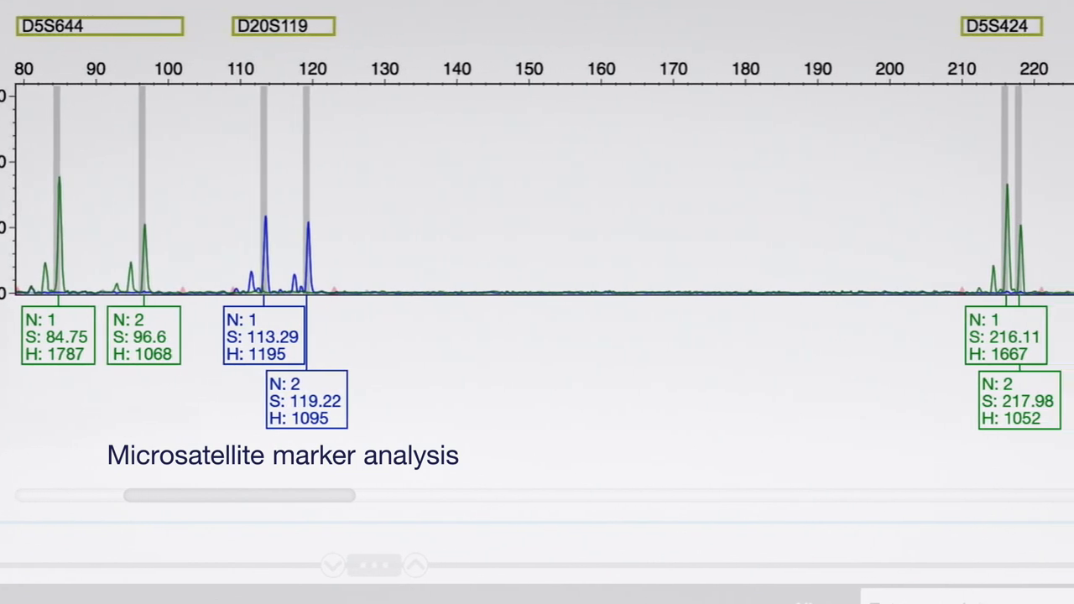
Show the Setup page's Analysis Summary with all four samples analyzed and passing.
scroll("right", 3)
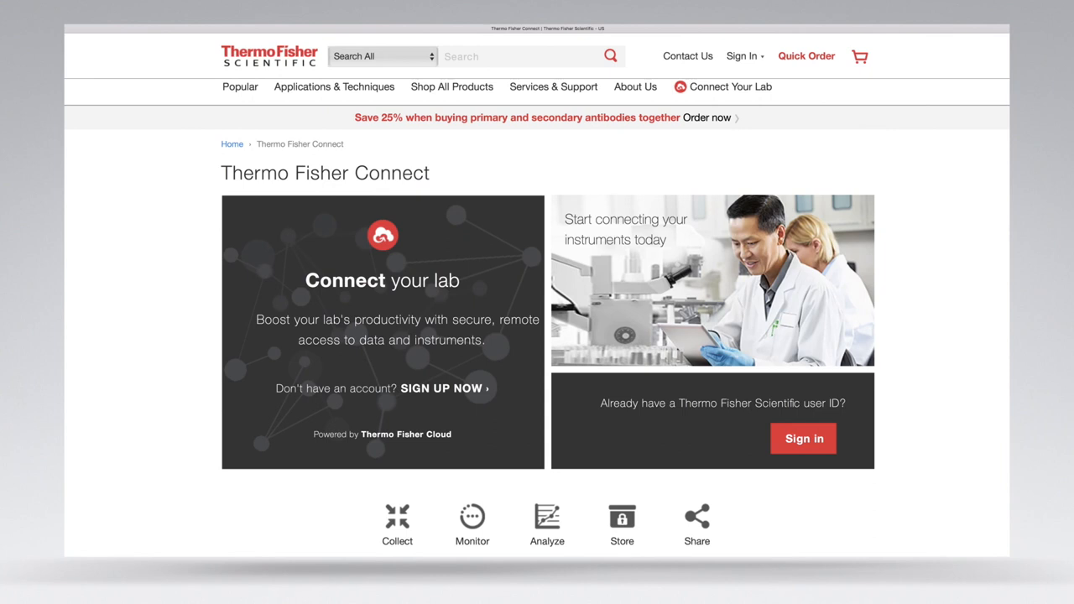
scroll("up", 3)
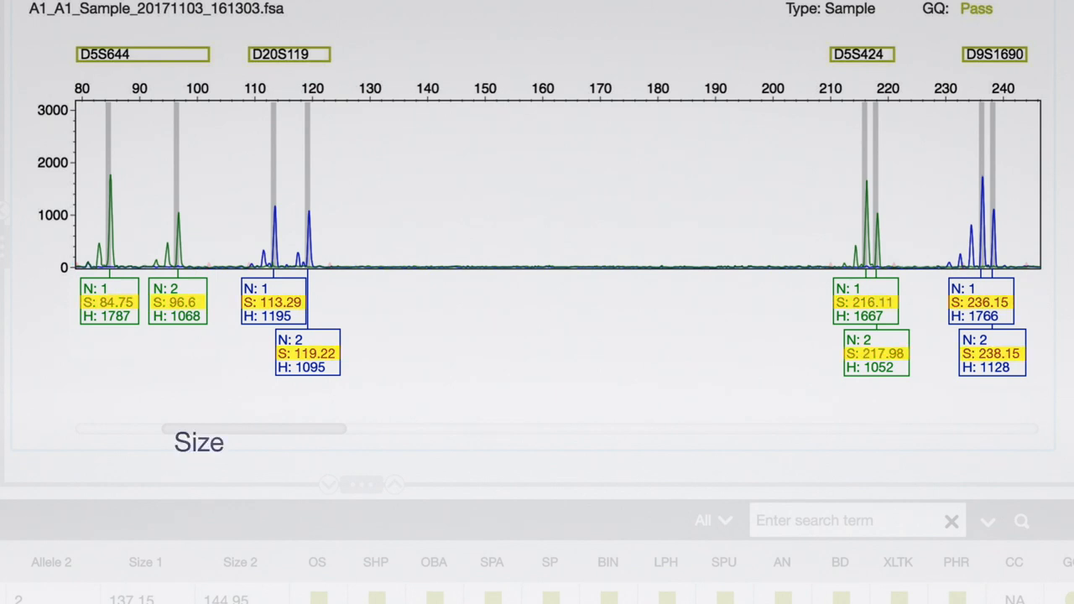
left_click(199, 442)
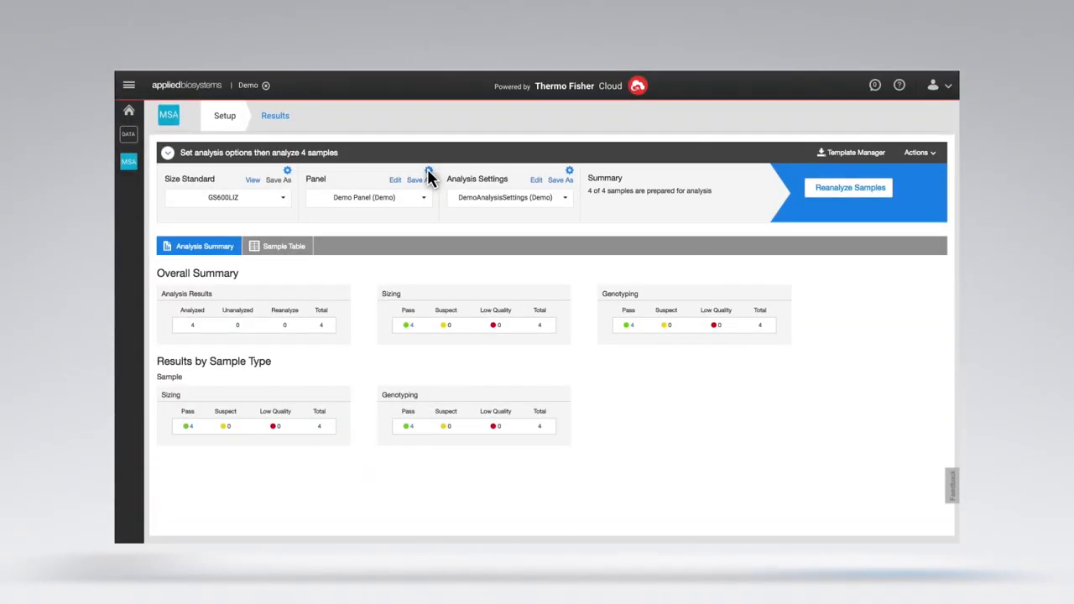
Open the Import Panel dialog from the gear beside Panel.
left_click(428, 172)
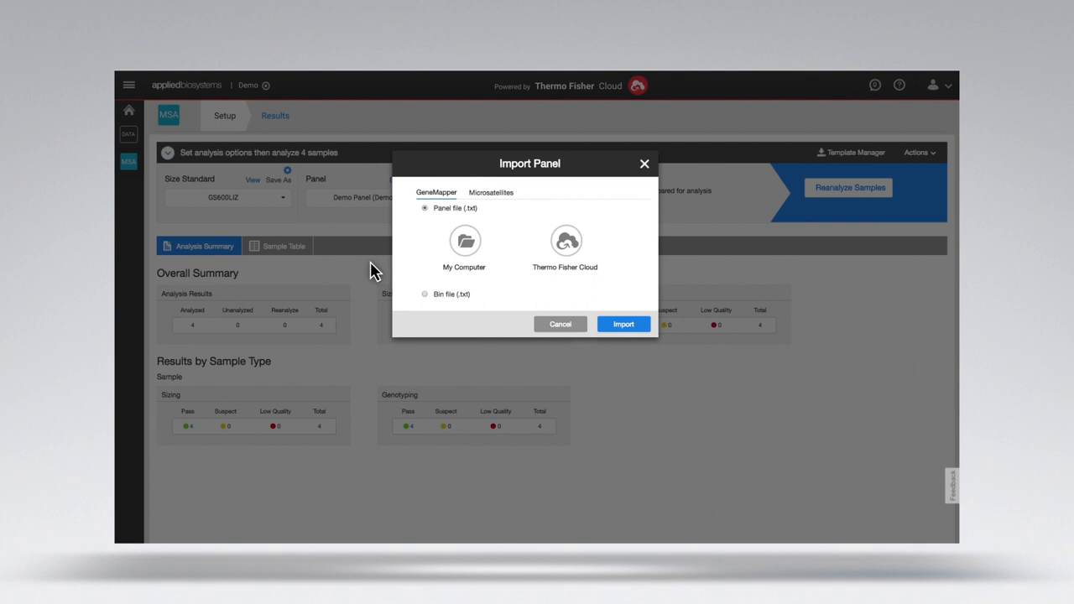
mouse_move(467, 334)
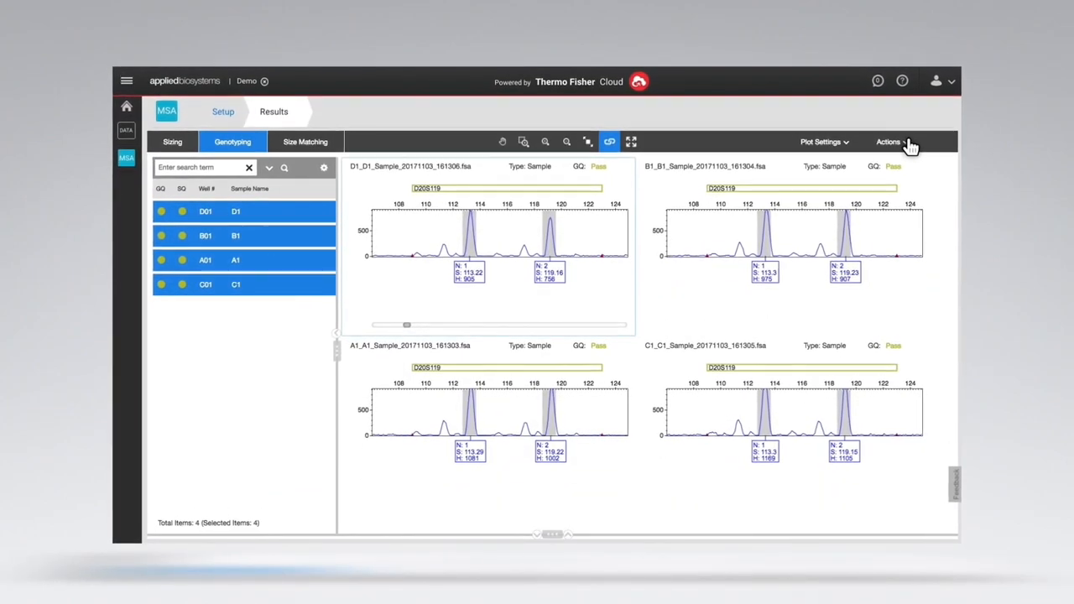
Export alleles for All Samples to My Computer as Demo_alleles.
left_click(889, 141)
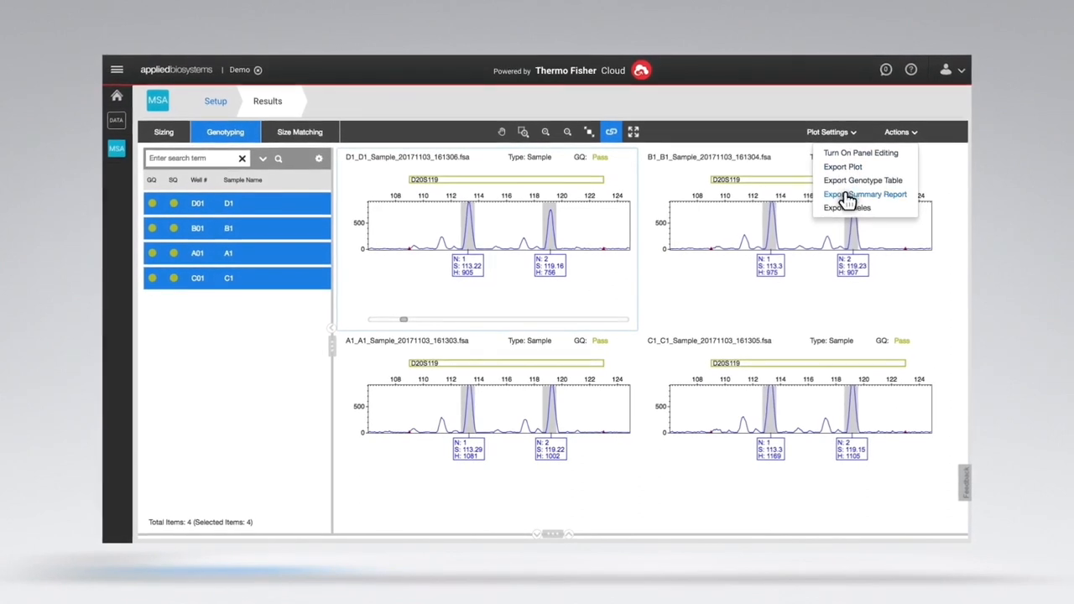
left_click(847, 208)
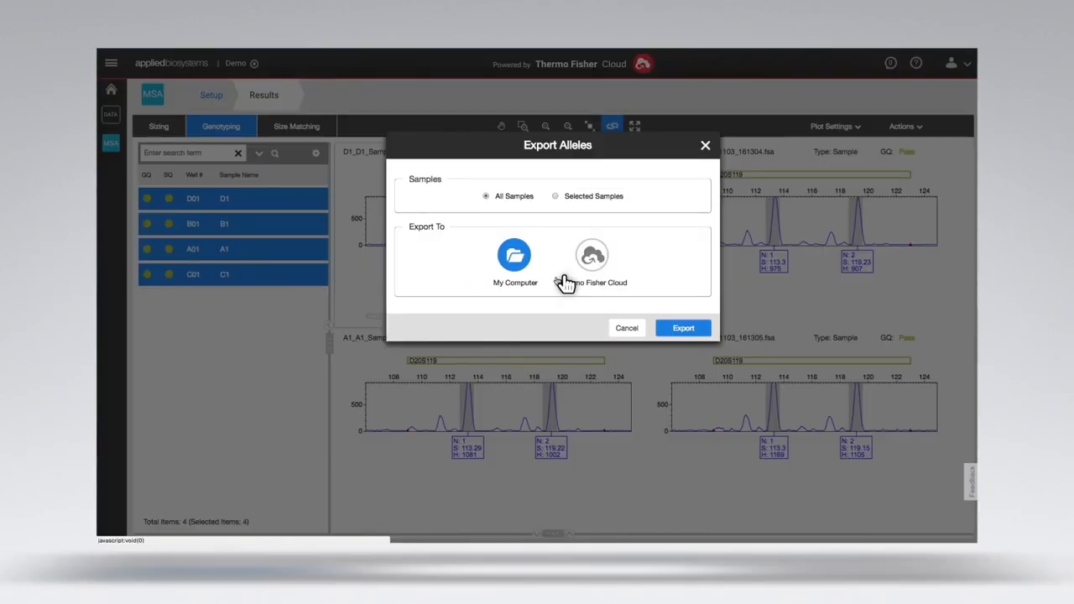
left_click(683, 327)
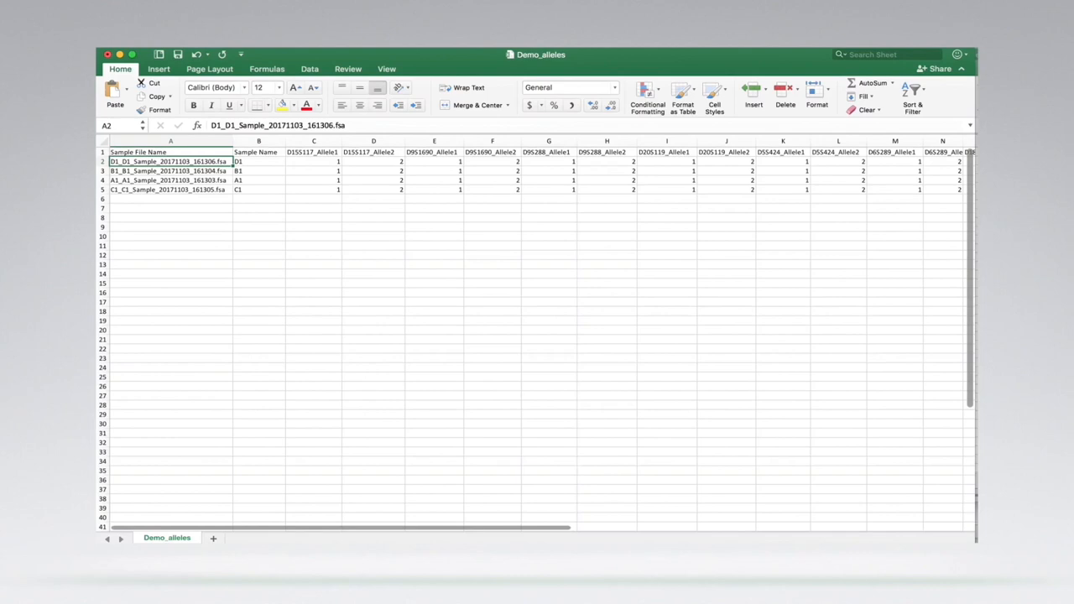